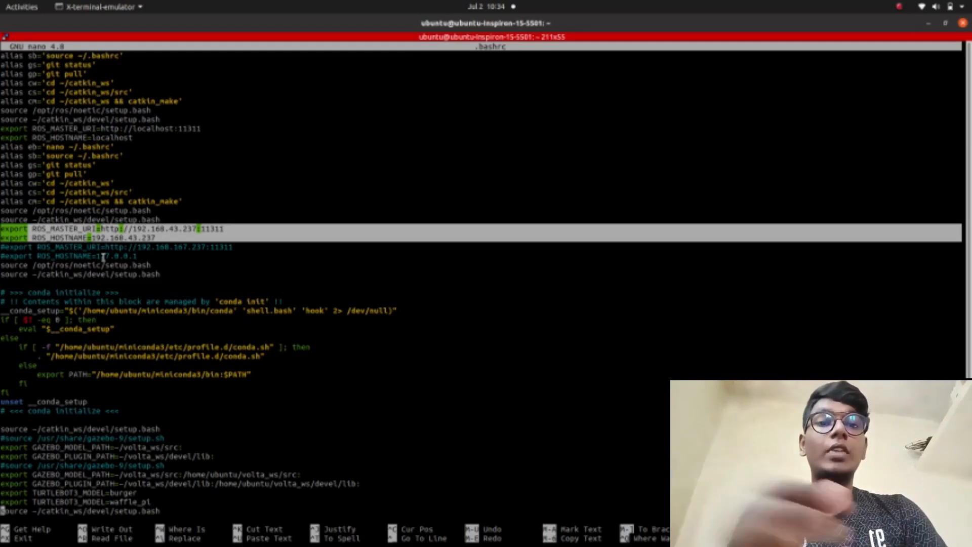
# Step: Save .bashrc with ROS master 192.168.43.237:11311 and leave the nano editor
pyautogui.press('ctrl+x')
pyautogui.write('roscore')
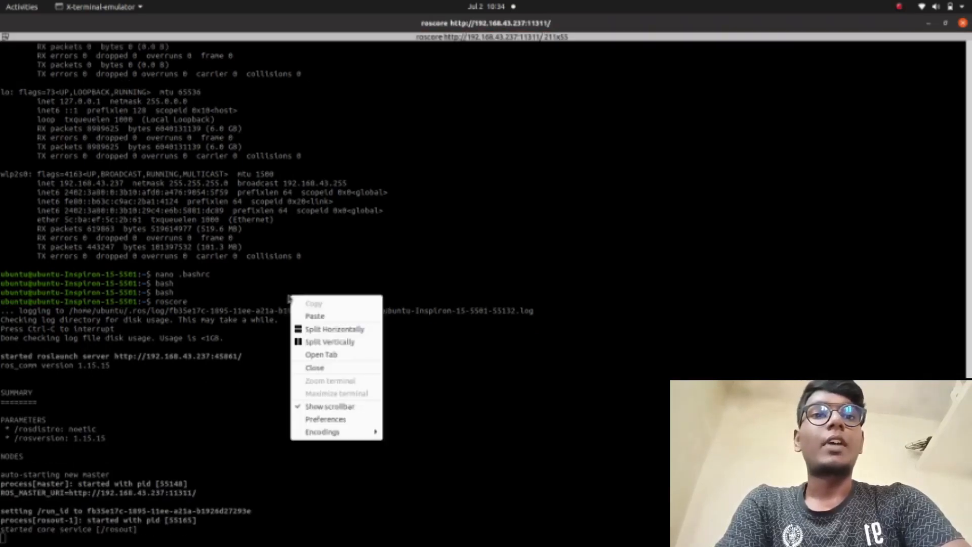
# Step: Split the terminal vertically to get an empty shell beside the roscore output
pyautogui.click(331, 342)
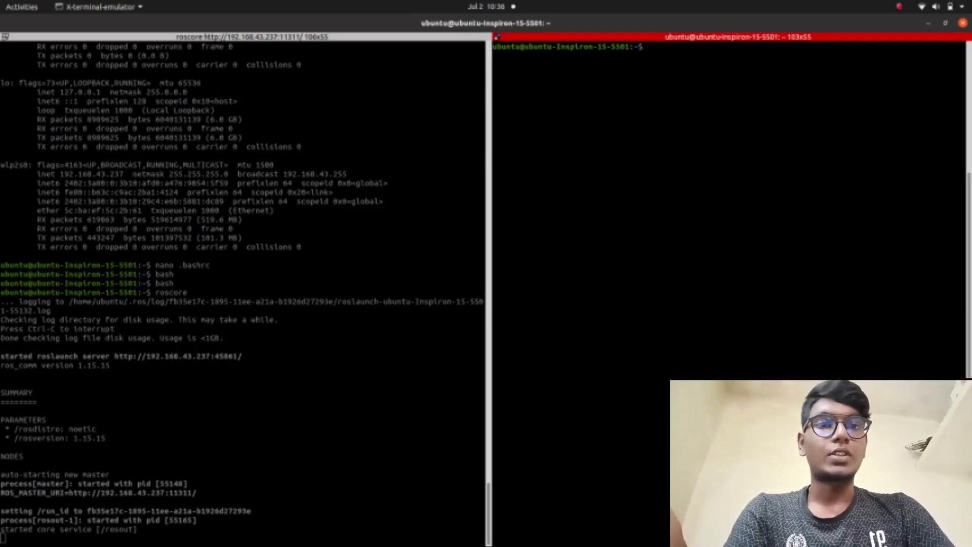
pyautogui.write('rosl')
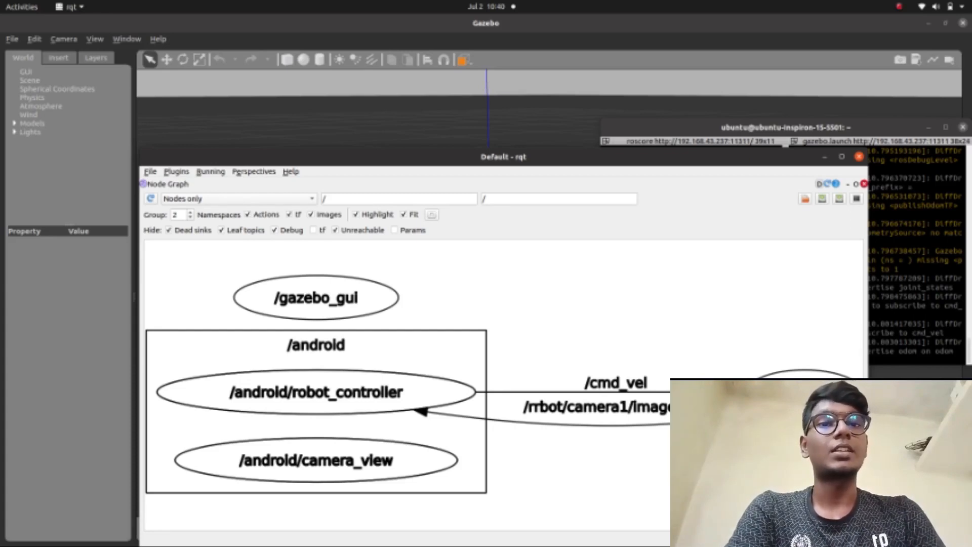
# Step: Drag the rqt node graph window aside to reveal the green jetbot robot in the world
pyautogui.moveTo(504, 156); pyautogui.dragTo(331, 126)
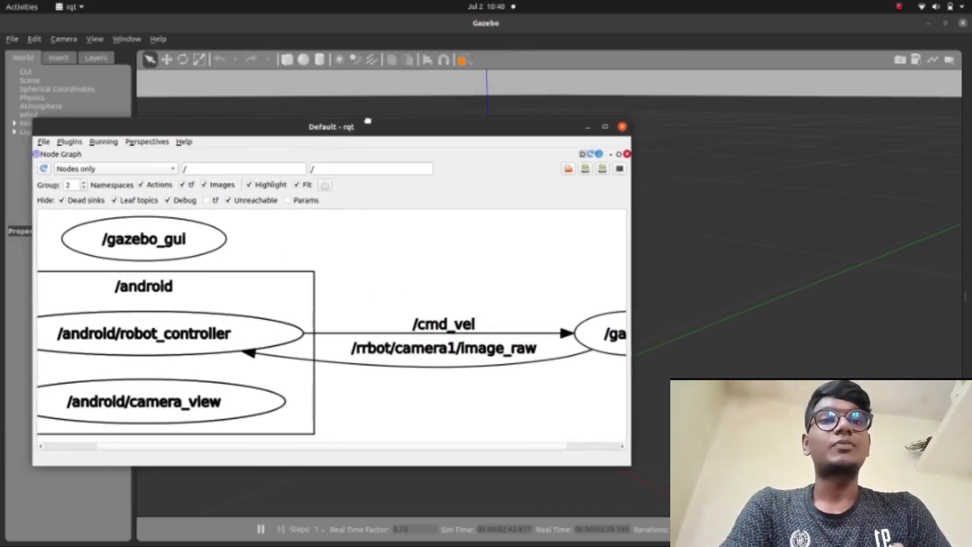
pyautogui.moveTo(331, 126); pyautogui.dragTo(854, 210)
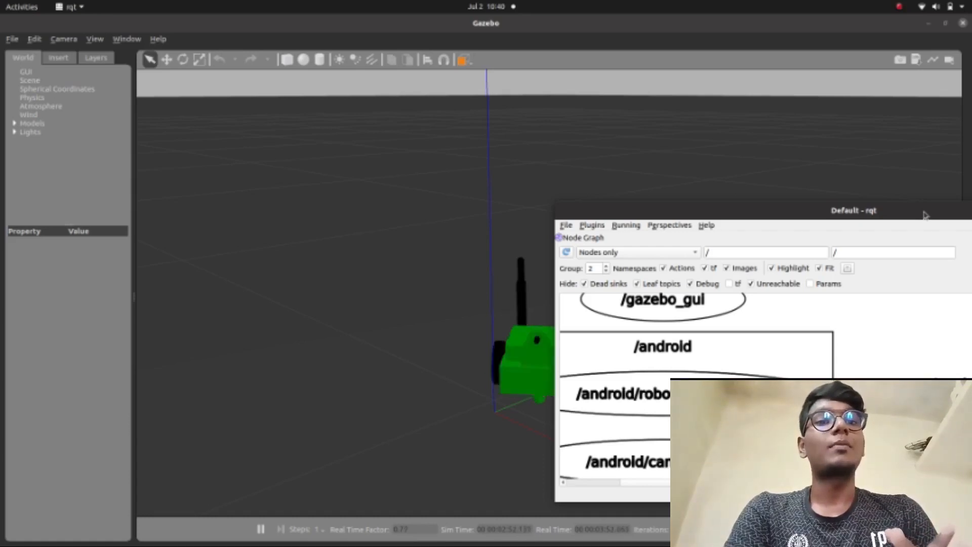